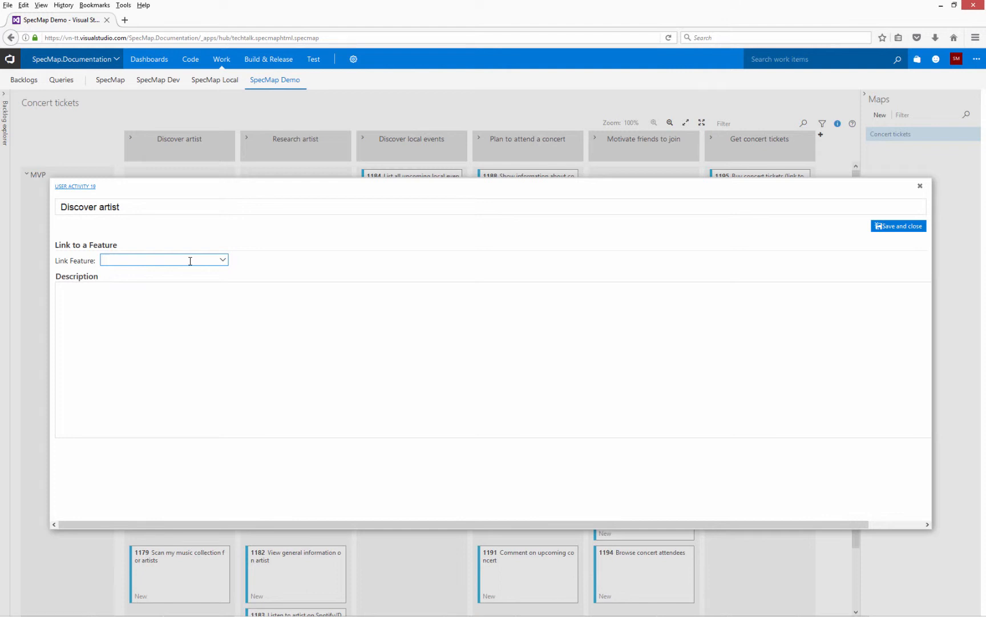
- Link the Discover artist activity to feature 1196 Discover new artist, deleting links of removed cards
{"action": "type", "text": "disco"}
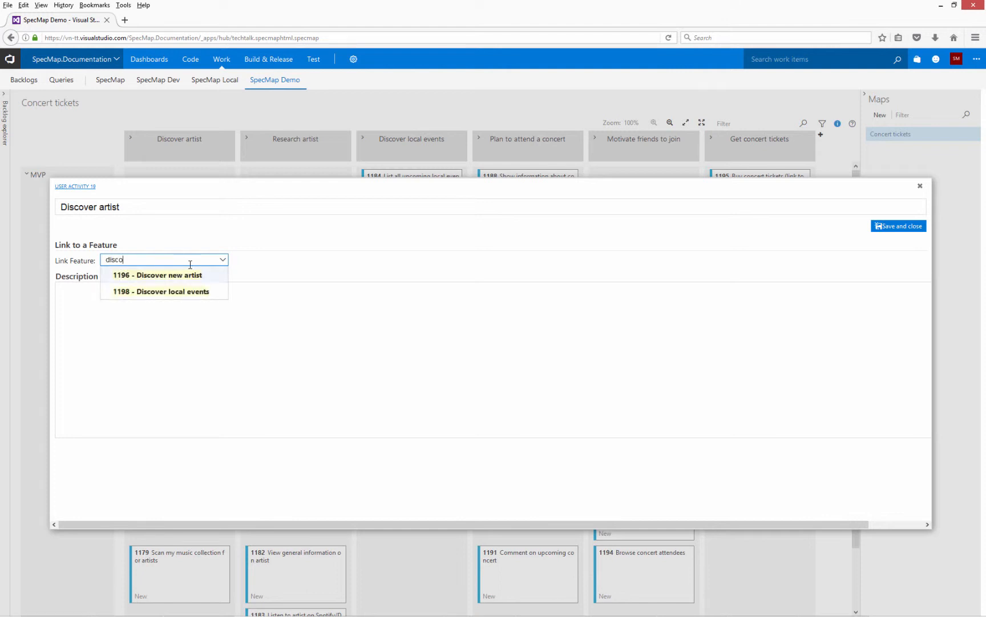
{"action": "left_click", "coordinate": [158, 275]}
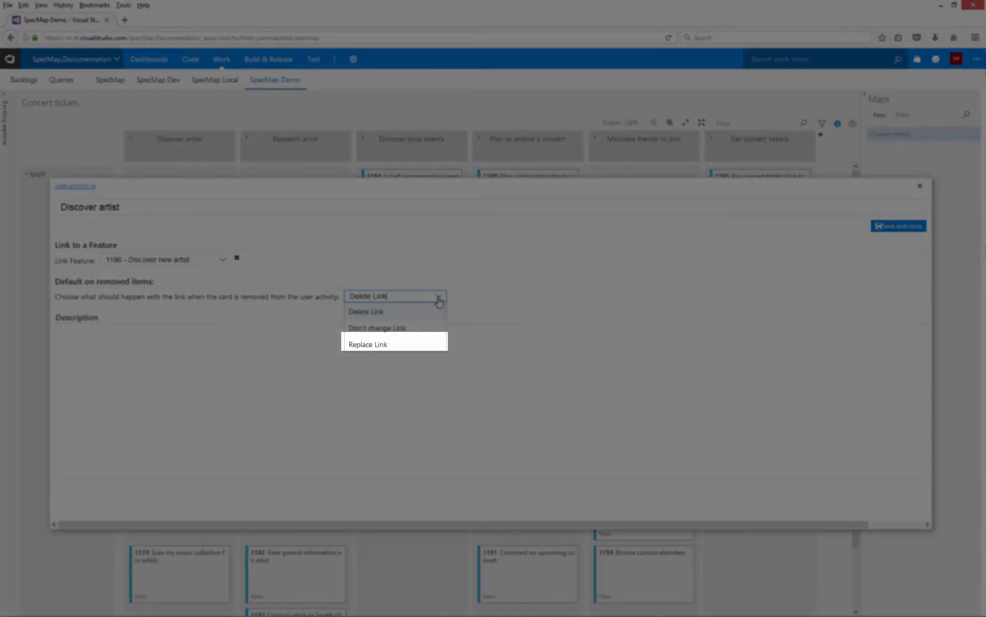
{"action": "left_click", "coordinate": [366, 311]}
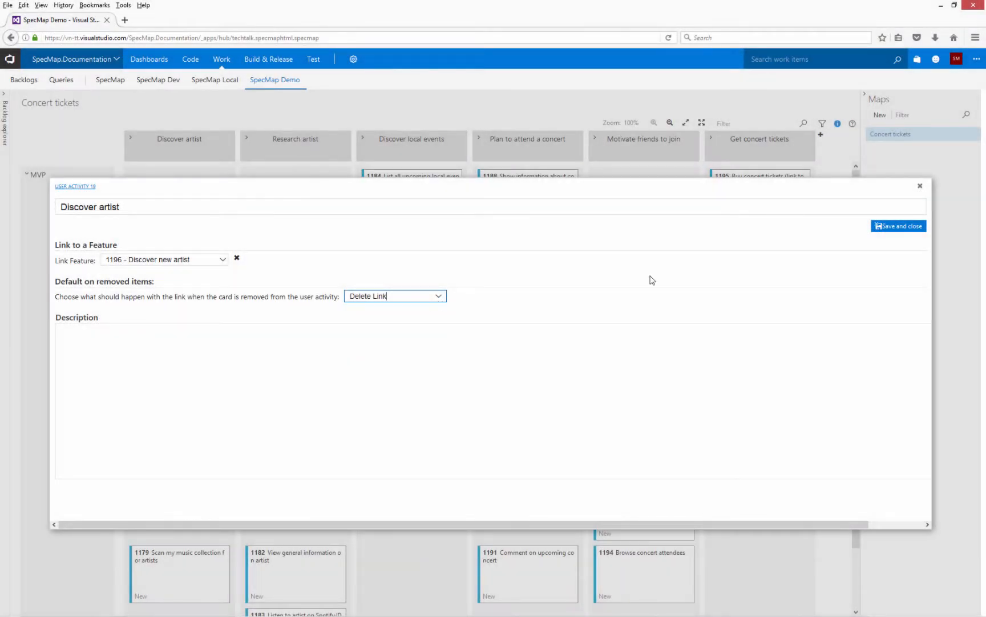
{"action": "left_click", "coordinate": [898, 226]}
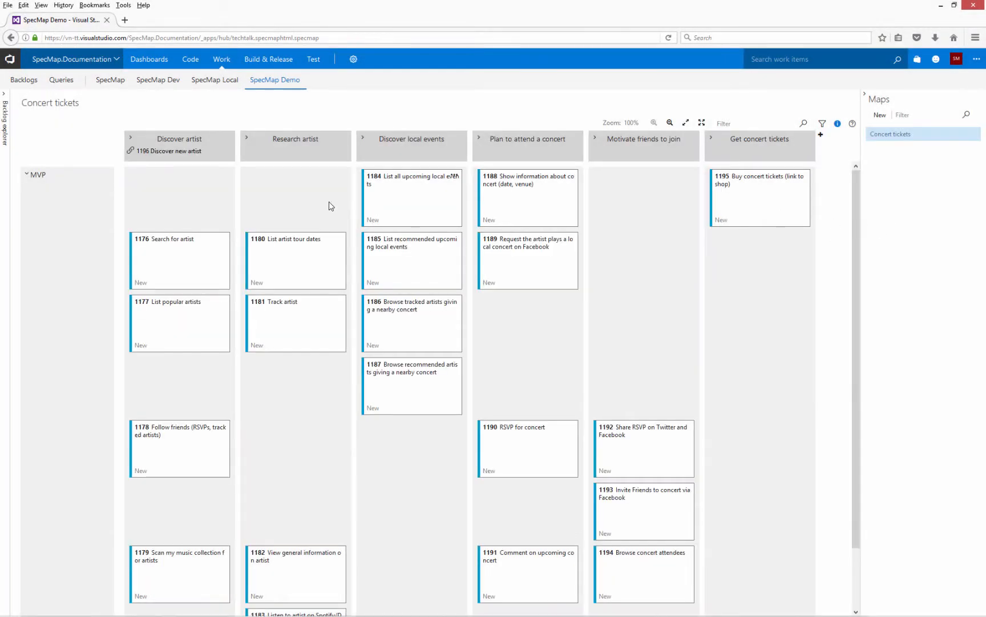
{"action": "mouse_move", "coordinate": [327, 207]}
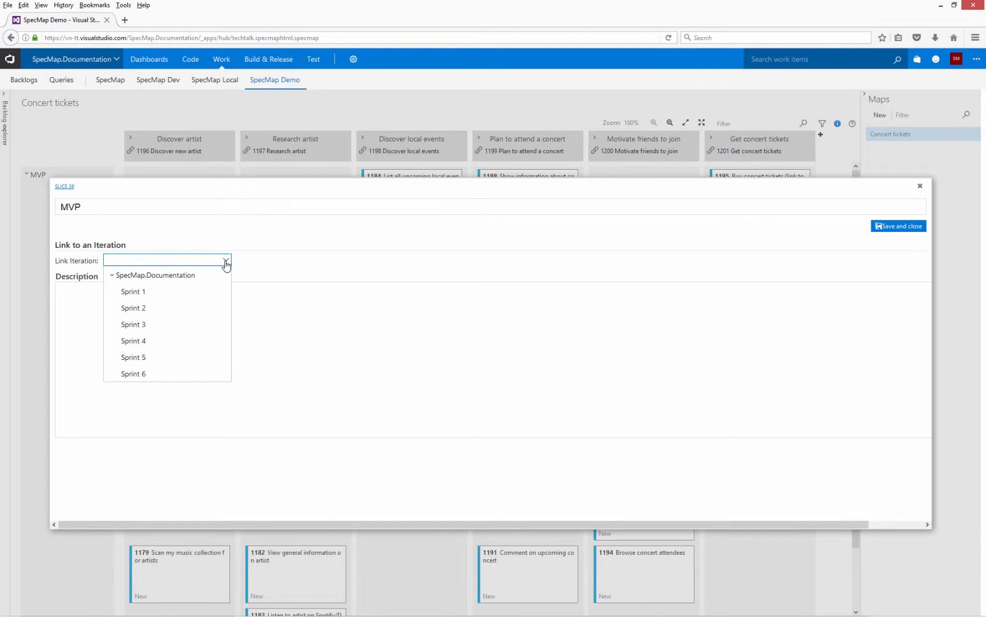
{"action": "mouse_move", "coordinate": [145, 292]}
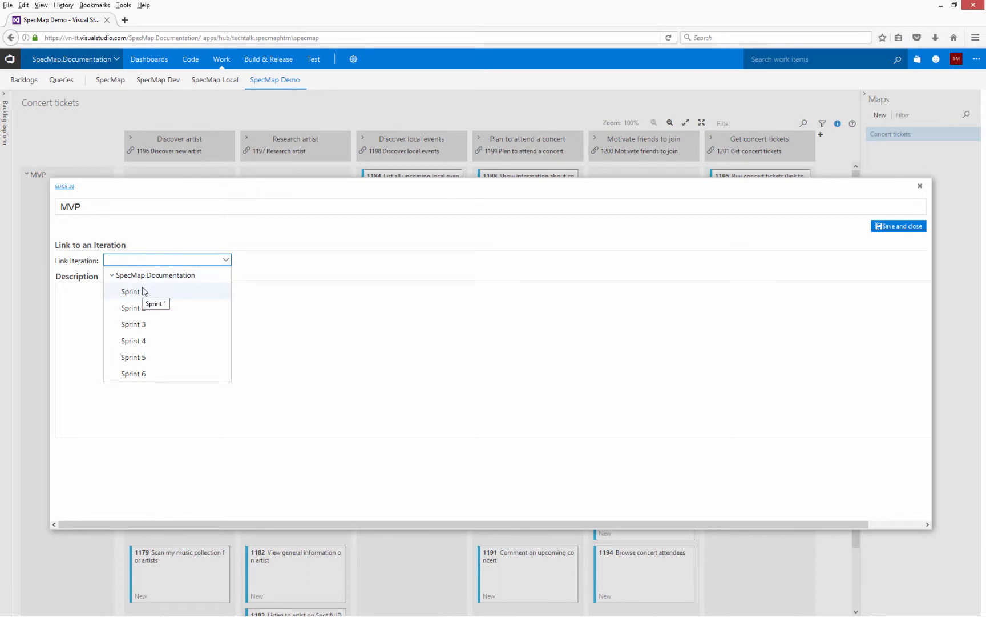
- Set the MVP slice's Link Iteration to Sprint 1 and save
{"action": "left_click", "coordinate": [130, 291]}
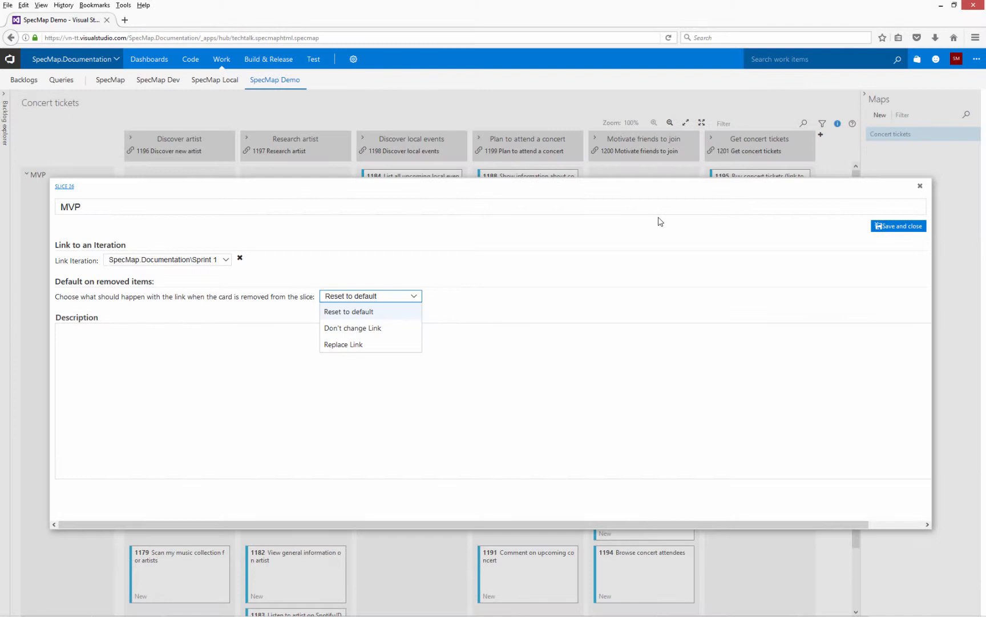
{"action": "left_click", "coordinate": [899, 225]}
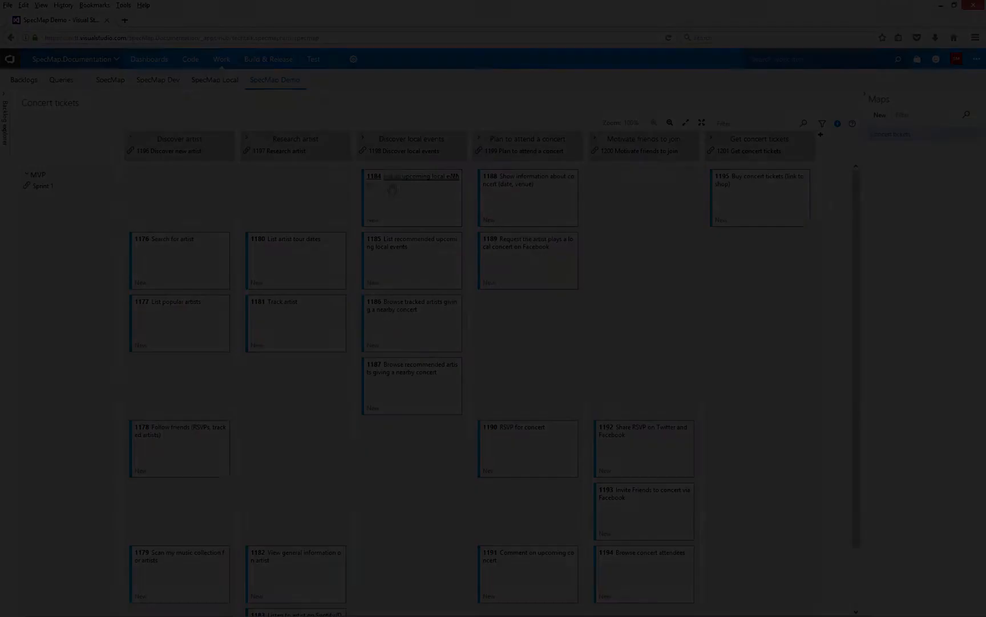
- Set the effort of backlog item 1184 List all upcoming local events to 5
{"action": "left_click", "coordinate": [394, 188]}
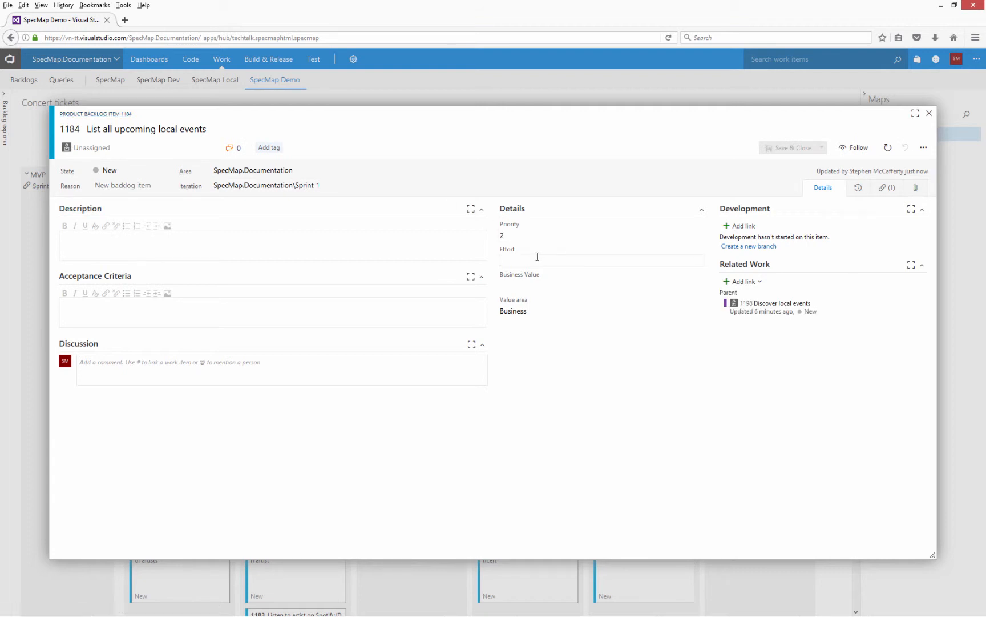
{"action": "type", "text": "5"}
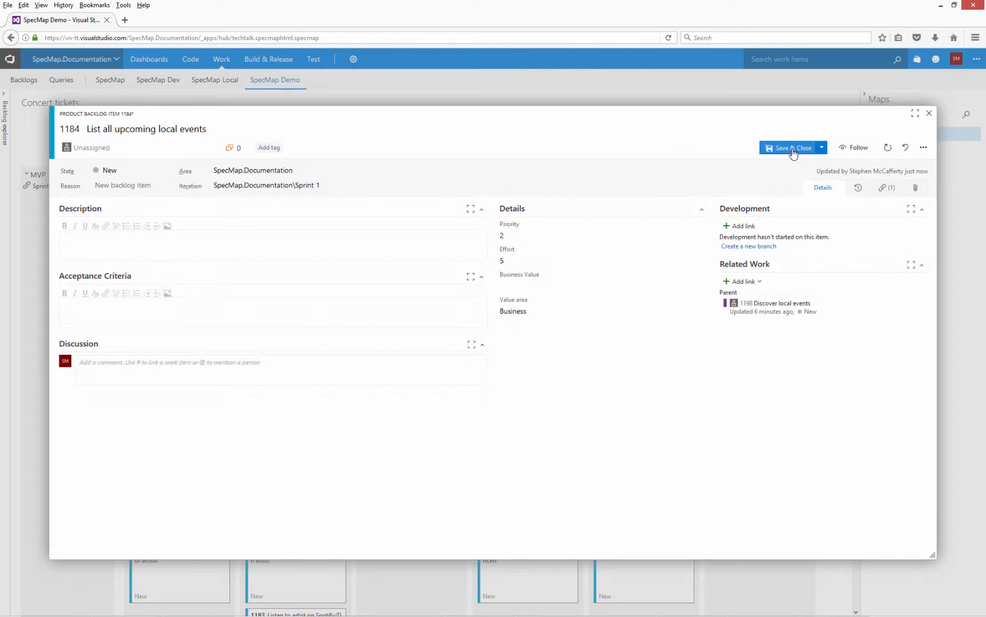
{"action": "left_click", "coordinate": [790, 148]}
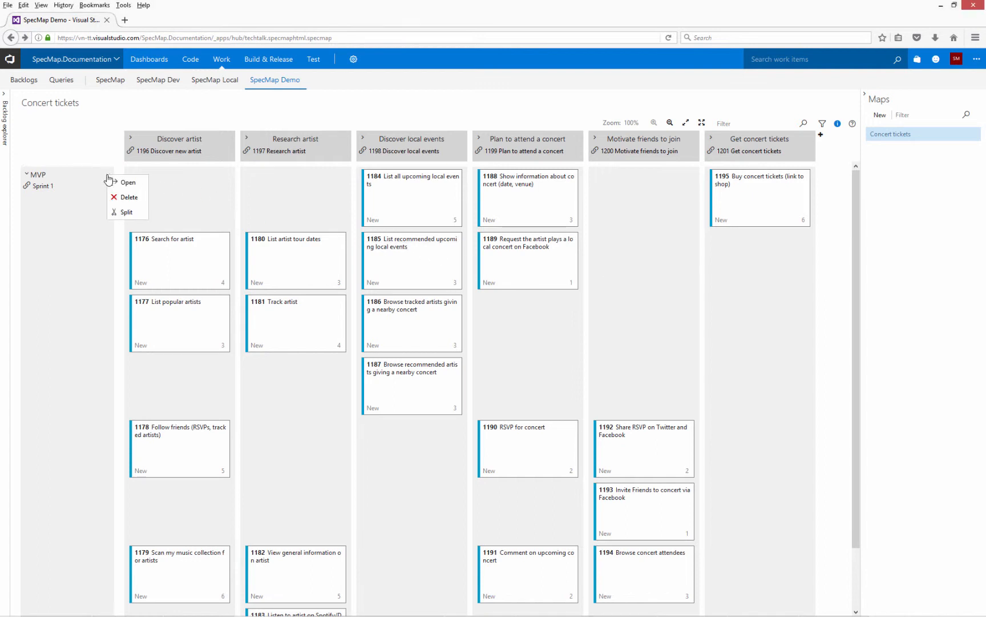
{"action": "mouse_move", "coordinate": [120, 216]}
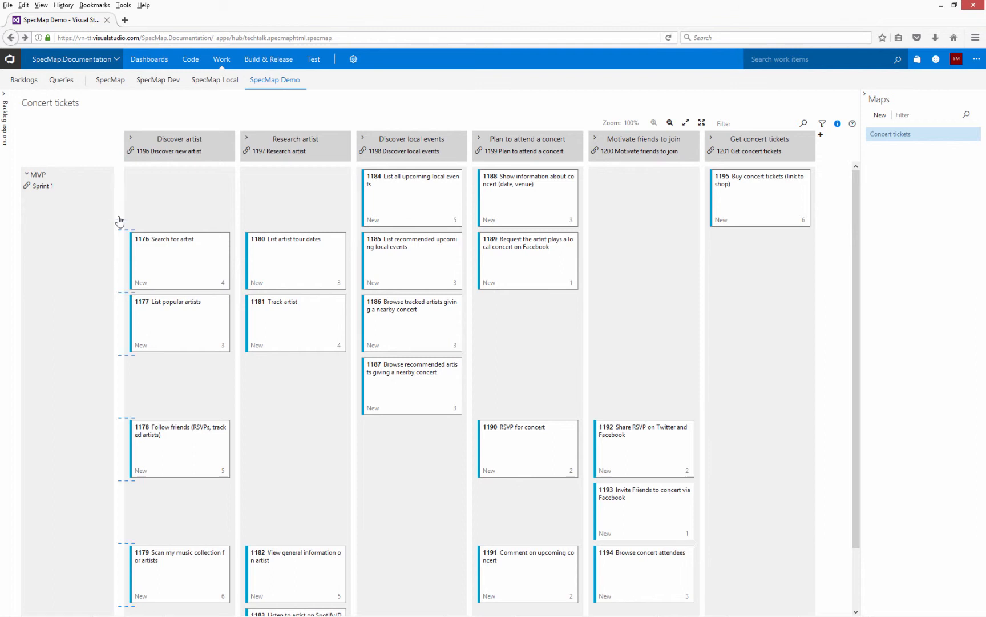
{"action": "mouse_move", "coordinate": [125, 230]}
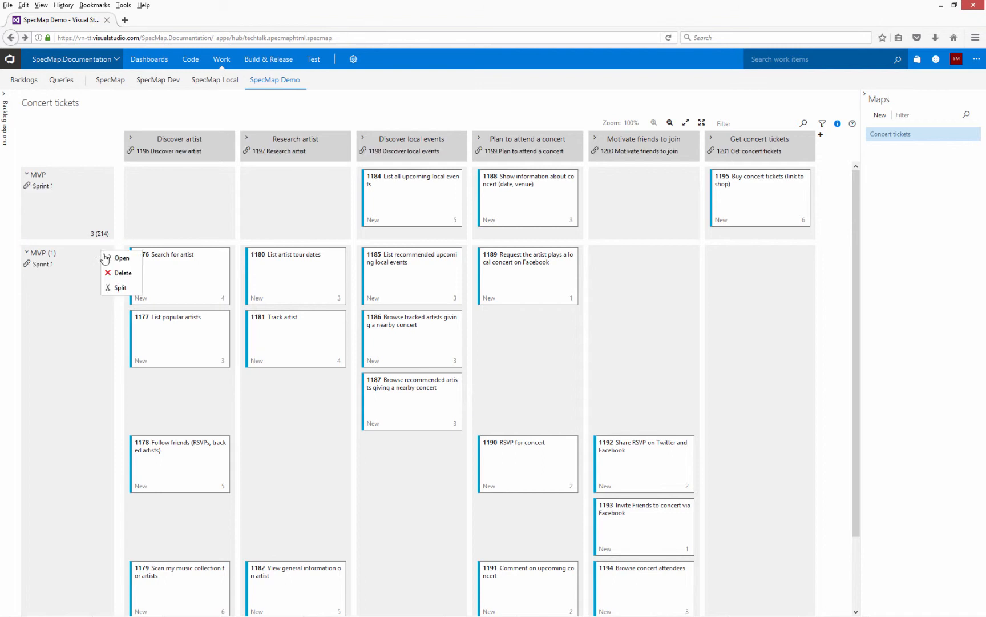
{"action": "mouse_move", "coordinate": [120, 287]}
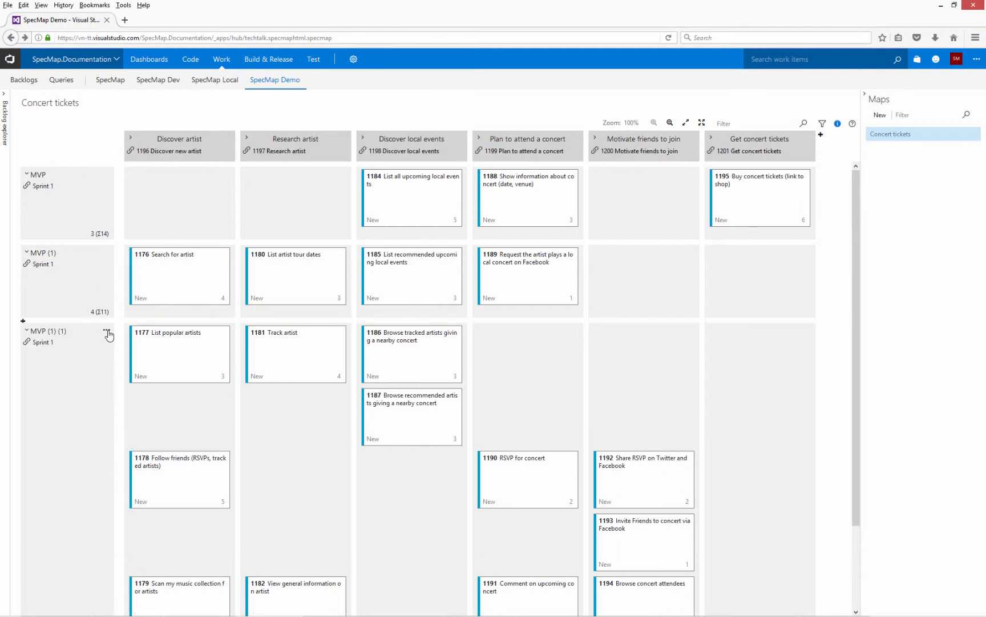
- Split the MVP (1) (1) and MVP (1) (1) (1) slices again
{"action": "left_click", "coordinate": [107, 333]}
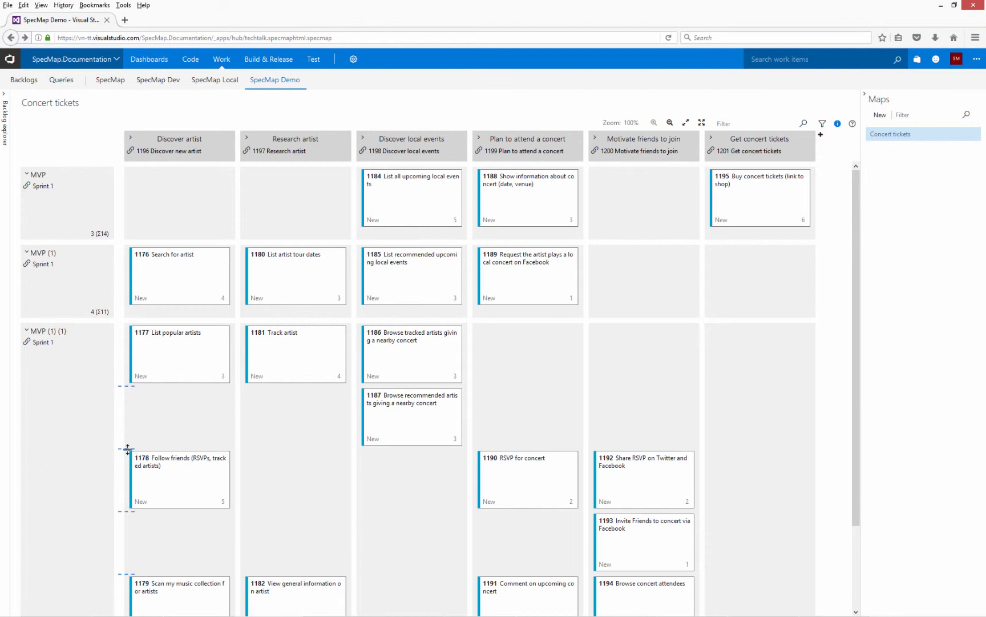
{"action": "scroll", "scroll_direction": "down", "scroll_amount": 3}
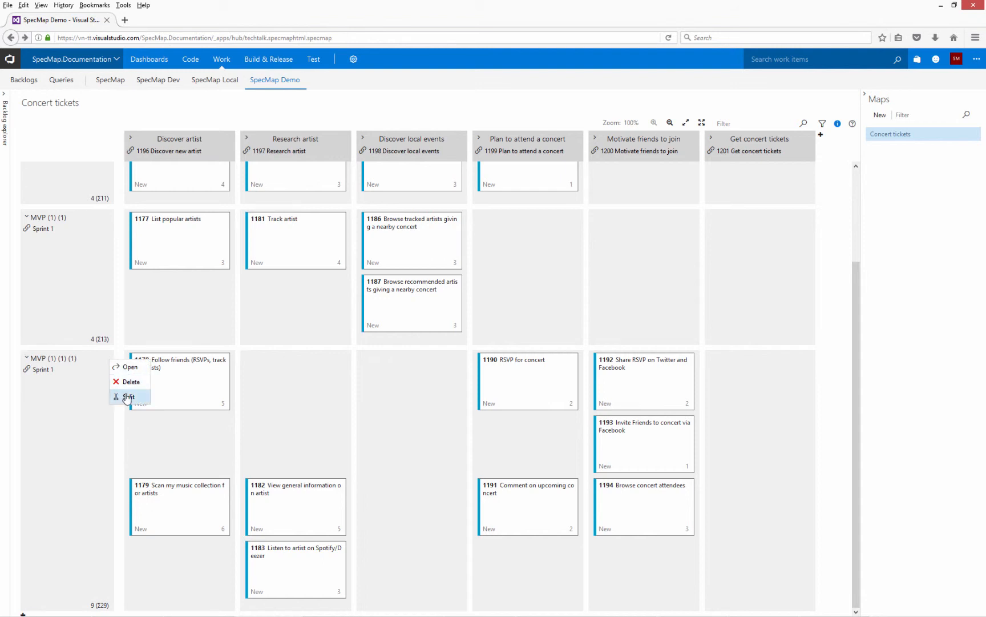
{"action": "left_click", "coordinate": [124, 397]}
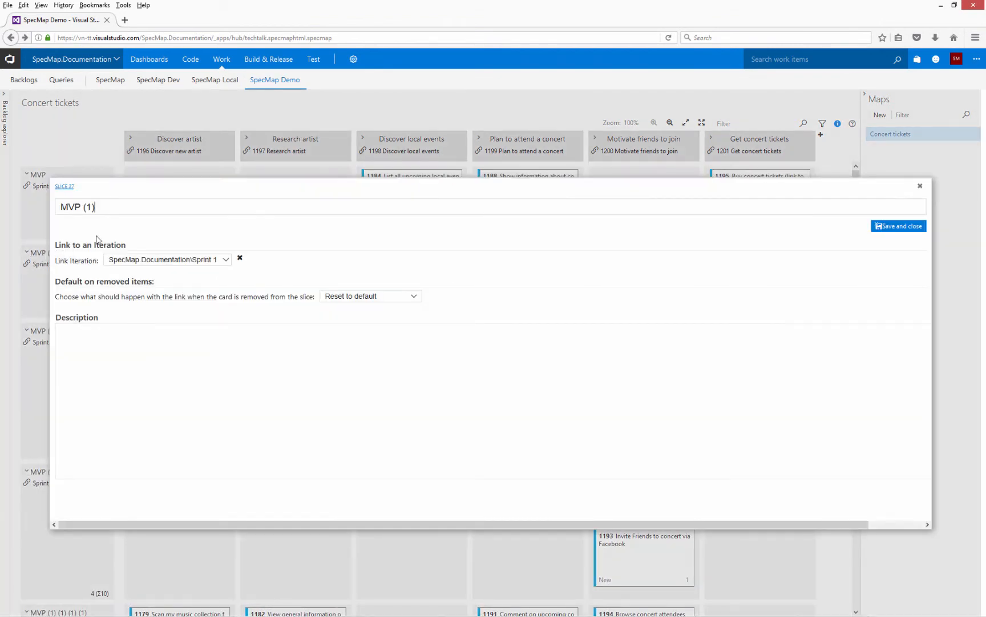
- Rename slice MVP (1) to 'Promote local events', link it to Sprint 2, and save
{"action": "triple_click", "coordinate": [77, 207]}
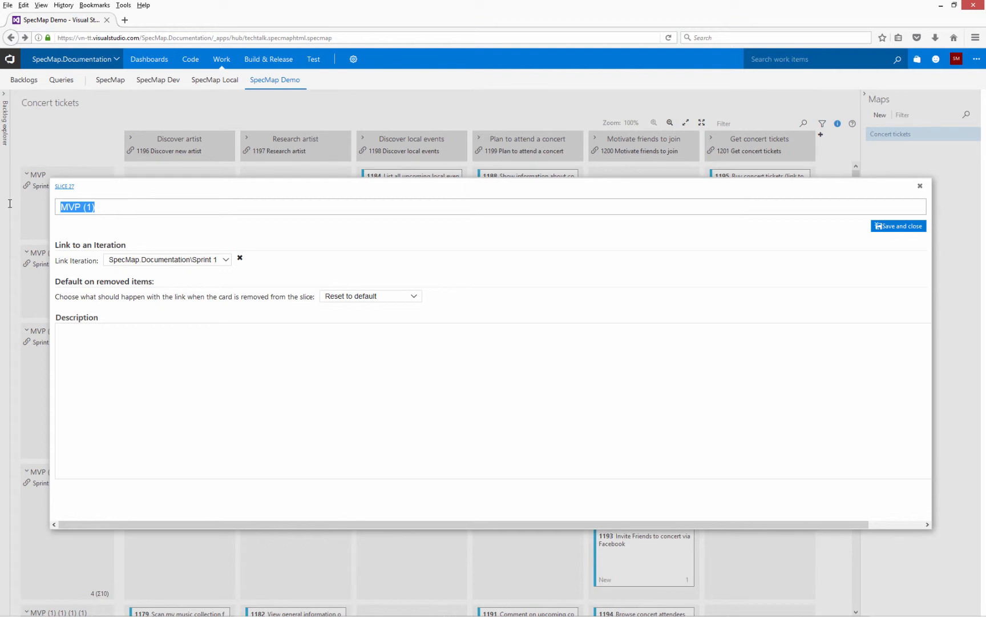
{"action": "type", "text": "Promote local"}
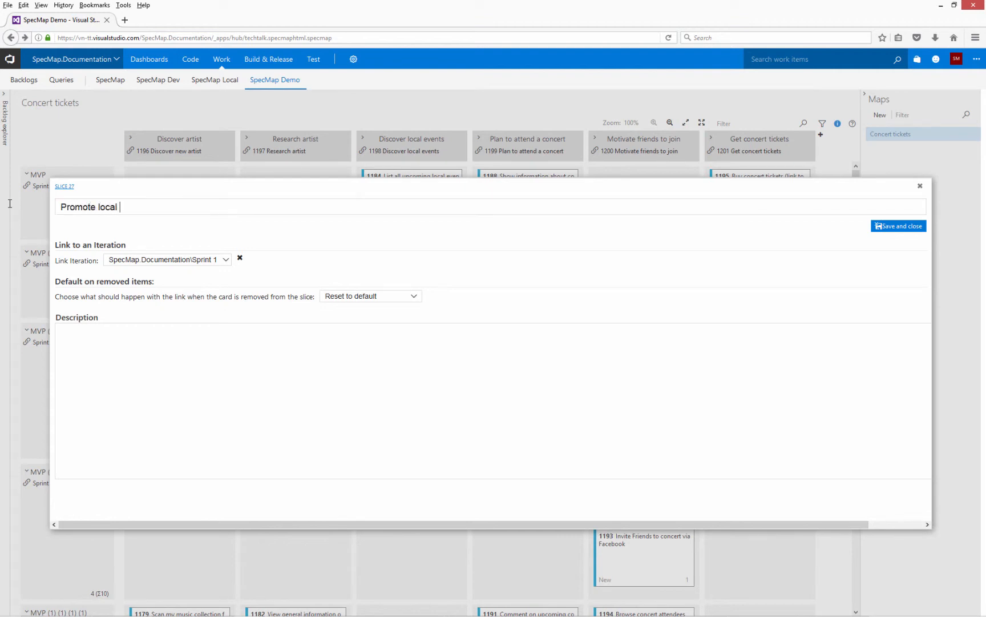
{"action": "type", "text": "events"}
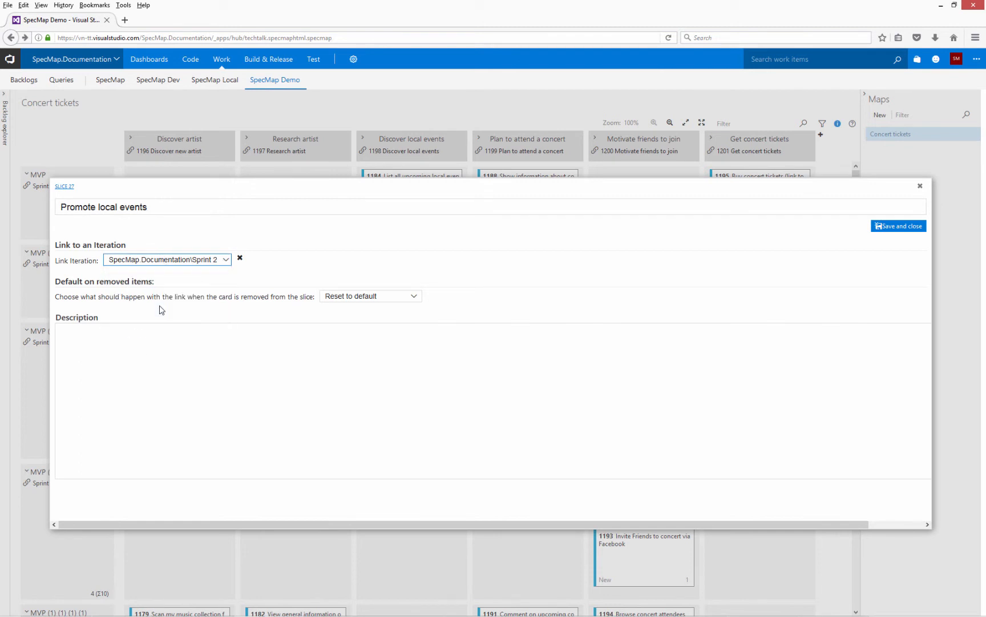
{"action": "left_click", "coordinate": [899, 226]}
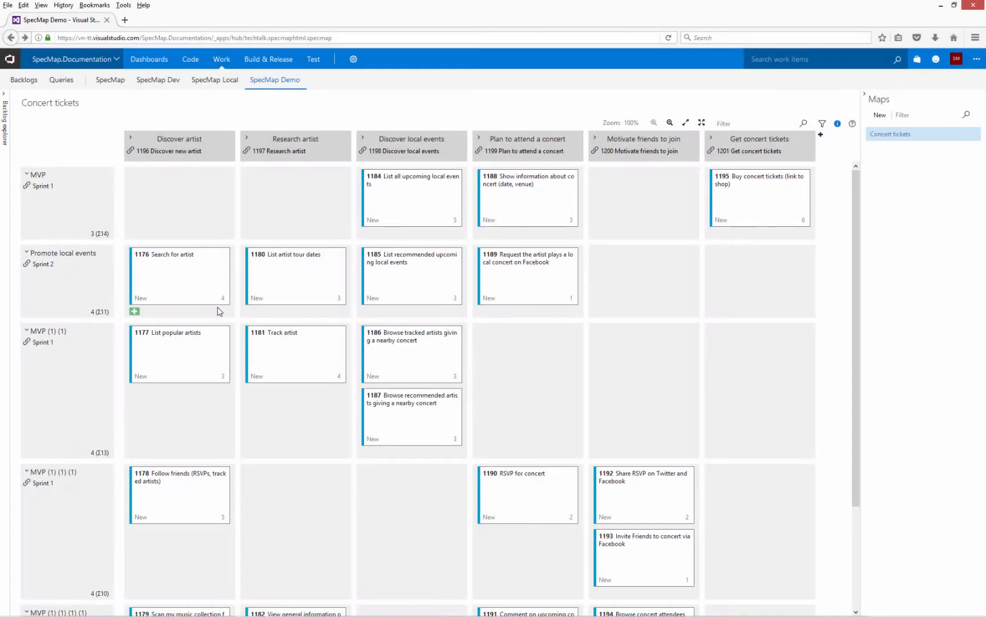
- Merge the Ideas slice into Follow friends and place card 1187 beside 1186
{"action": "scroll", "scroll_direction": "down", "scroll_amount": 3}
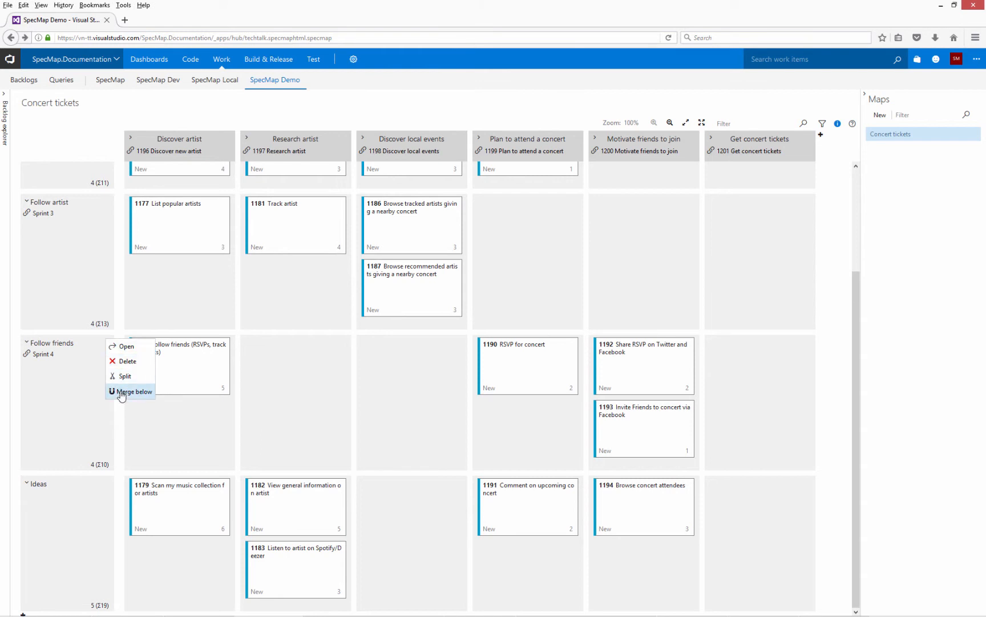
{"action": "left_click", "coordinate": [135, 392]}
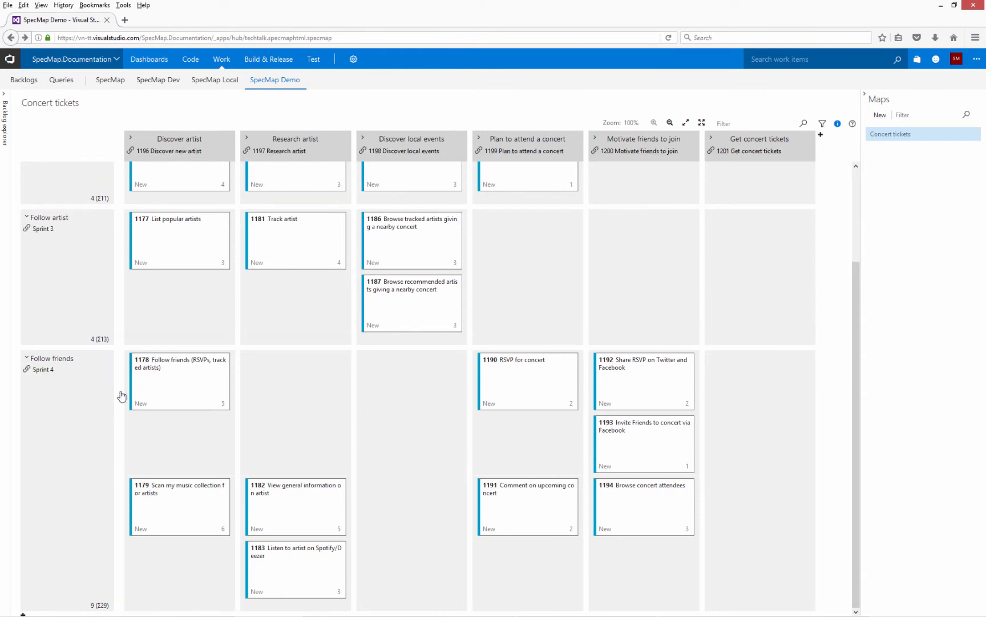
{"action": "mouse_move", "coordinate": [344, 140]}
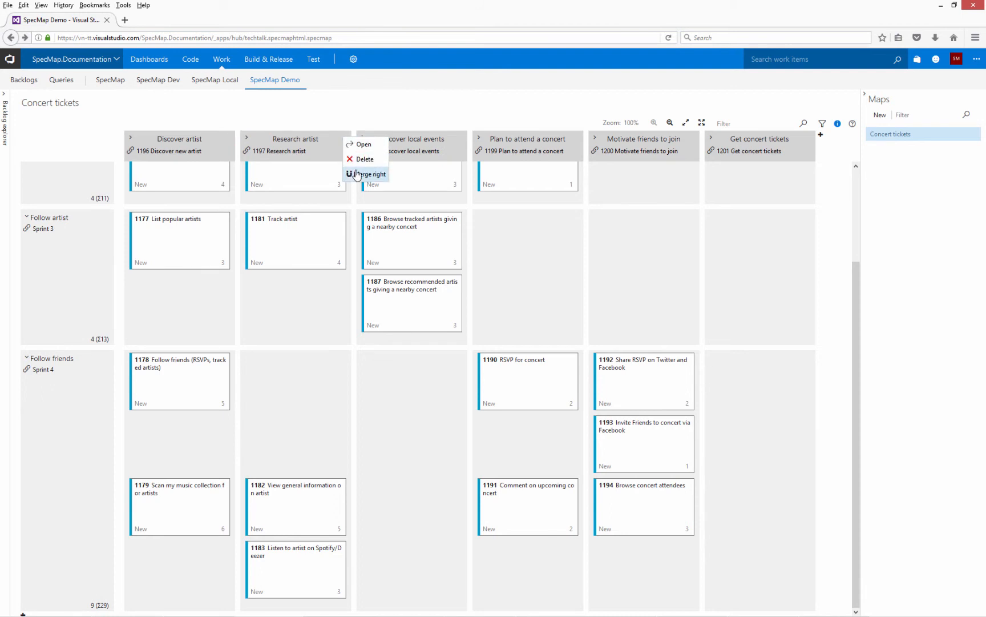
{"action": "left_click", "coordinate": [369, 174]}
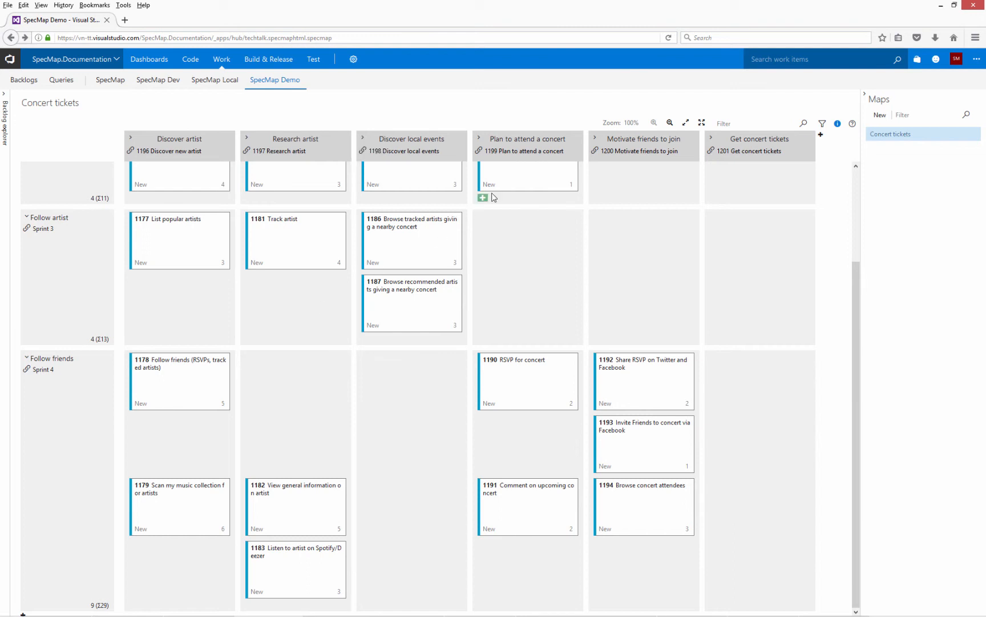
{"action": "left_click_drag", "start_coordinate": [411, 302], "coordinate": [466, 255]}
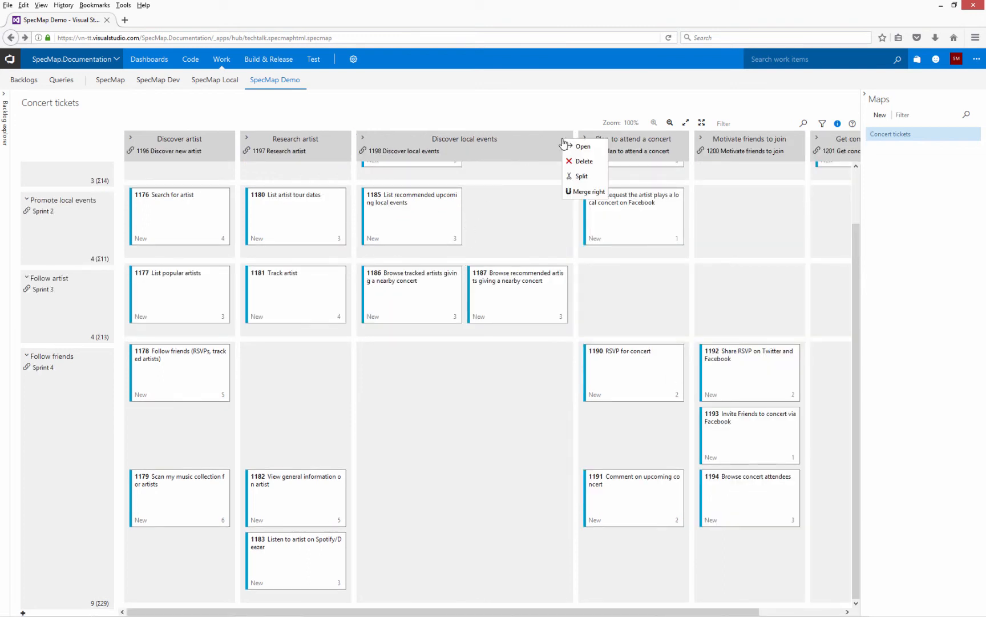
{"action": "mouse_move", "coordinate": [576, 176]}
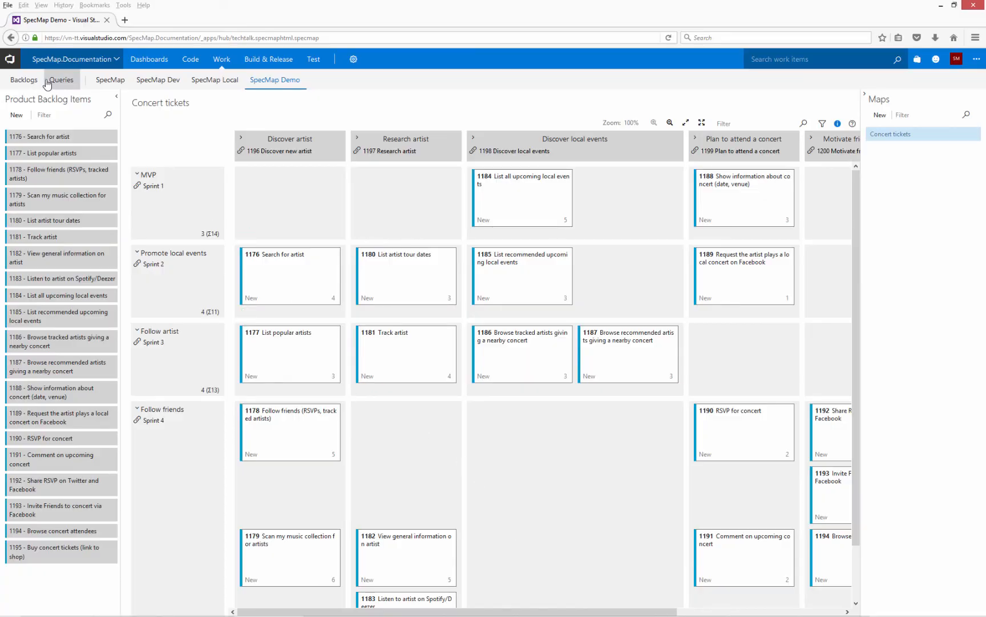
- Go to the team's Backlogs page
{"action": "left_click", "coordinate": [23, 79]}
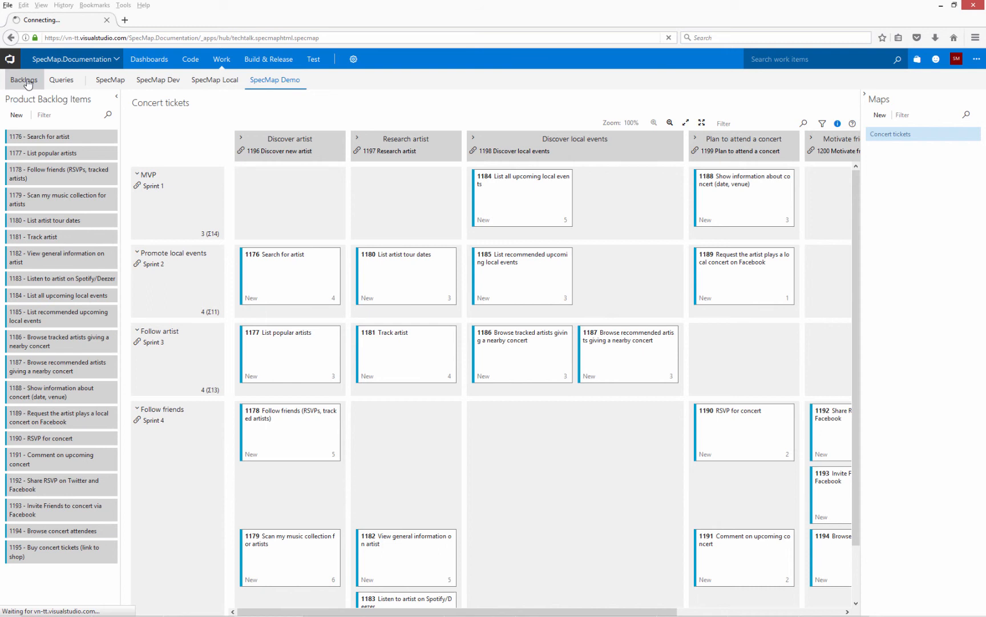